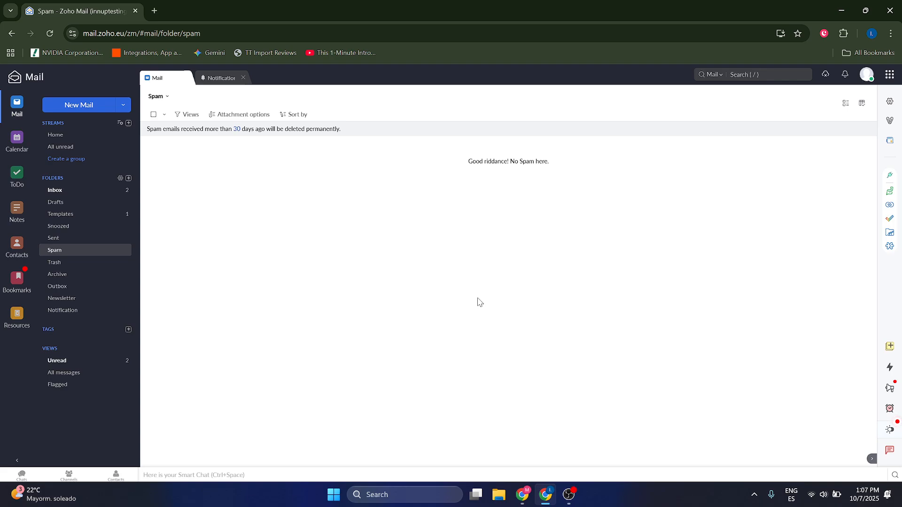
mouse_move(485, 240)
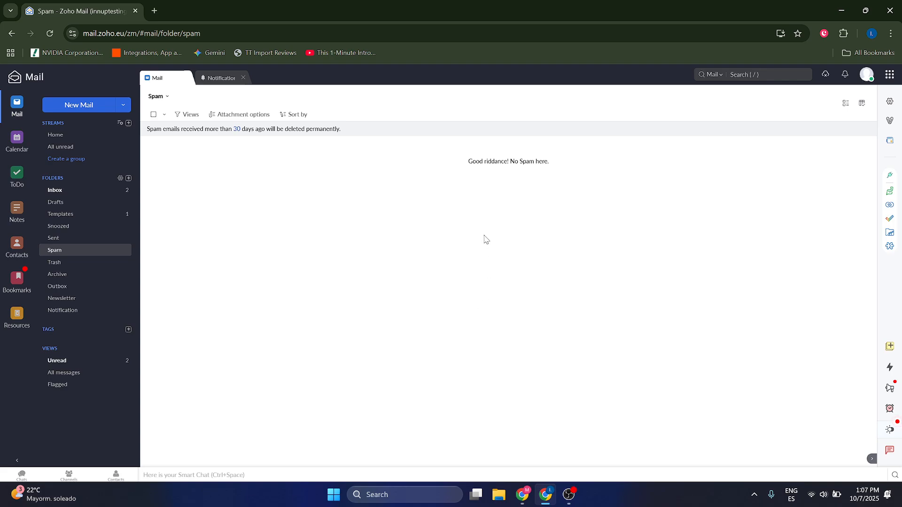
mouse_move(455, 336)
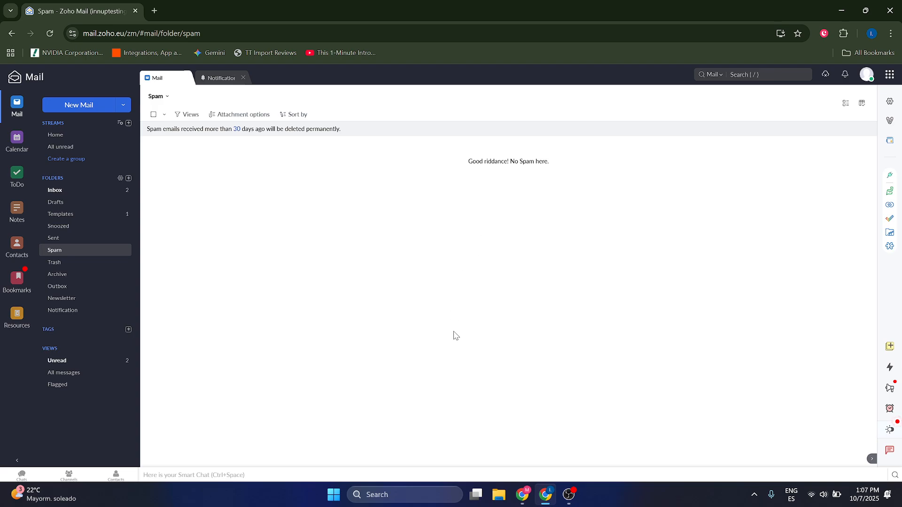
Check the account notifications and return to the empty Spam folder.
click(220, 78)
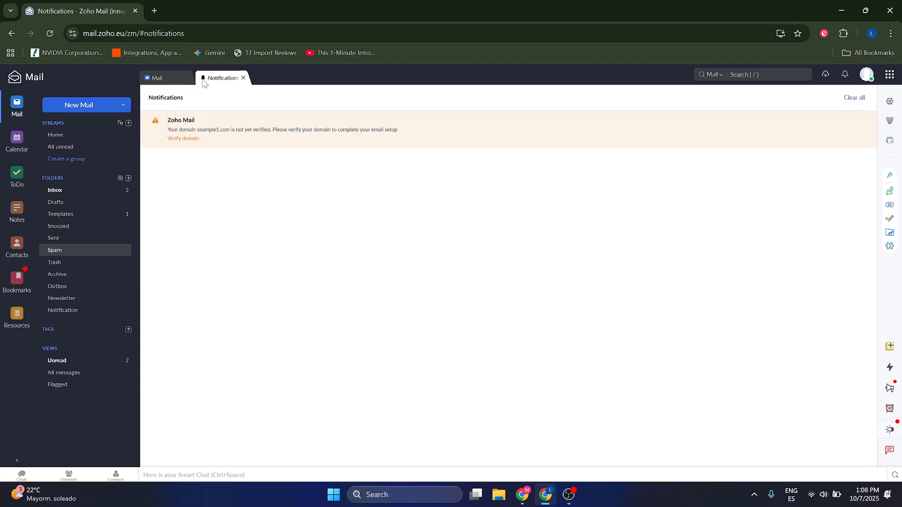
mouse_move(320, 306)
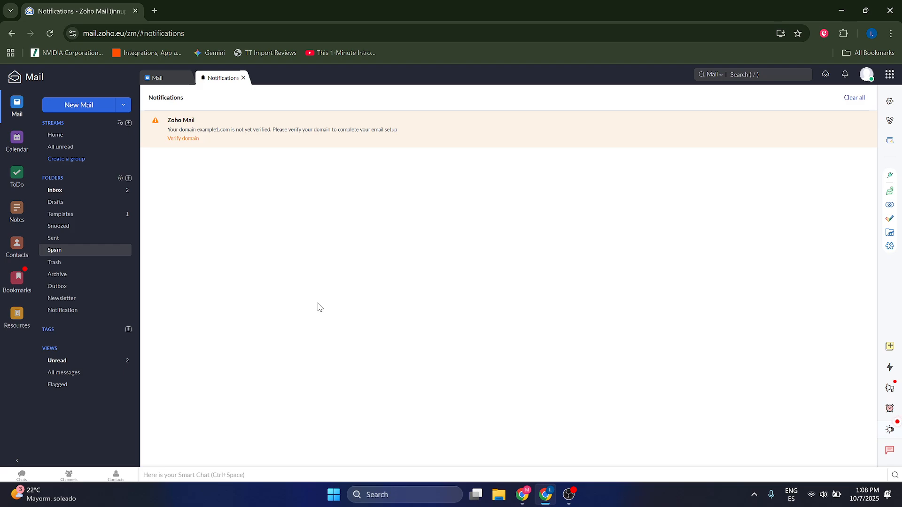
mouse_move(411, 315)
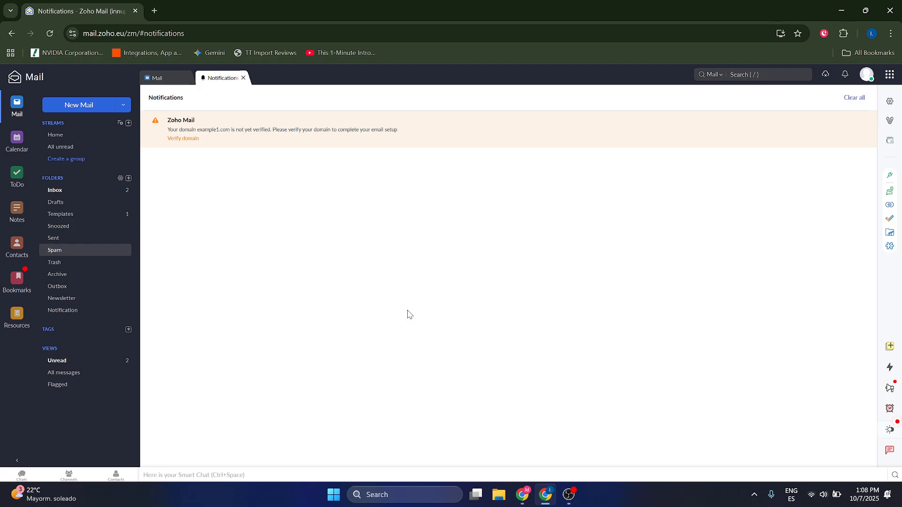
mouse_move(128, 64)
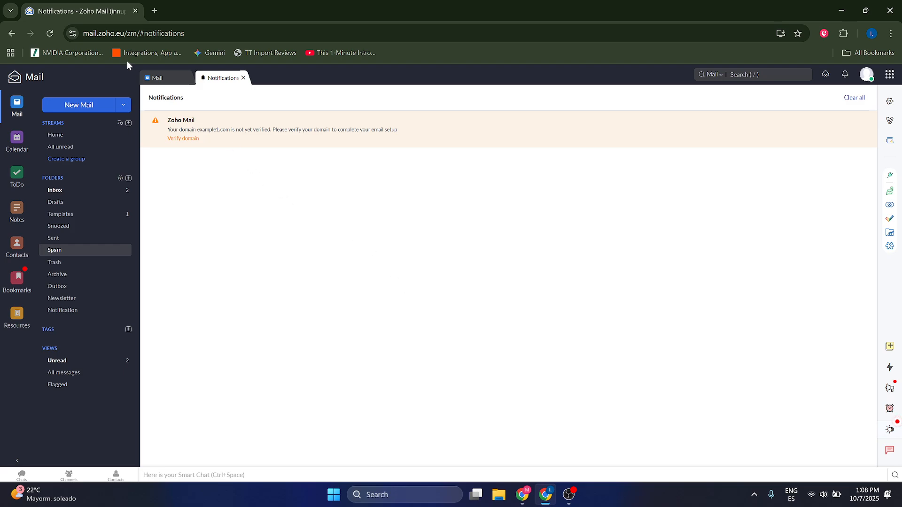
click(54, 250)
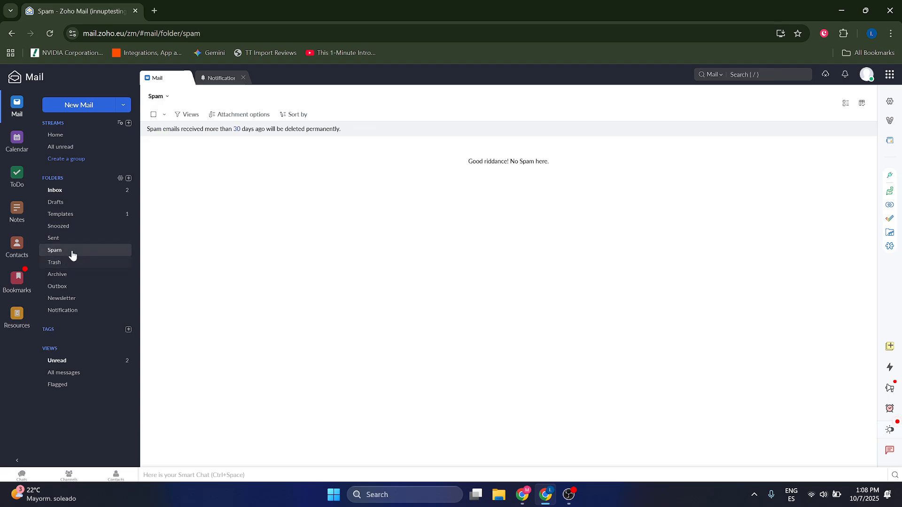
mouse_move(583, 242)
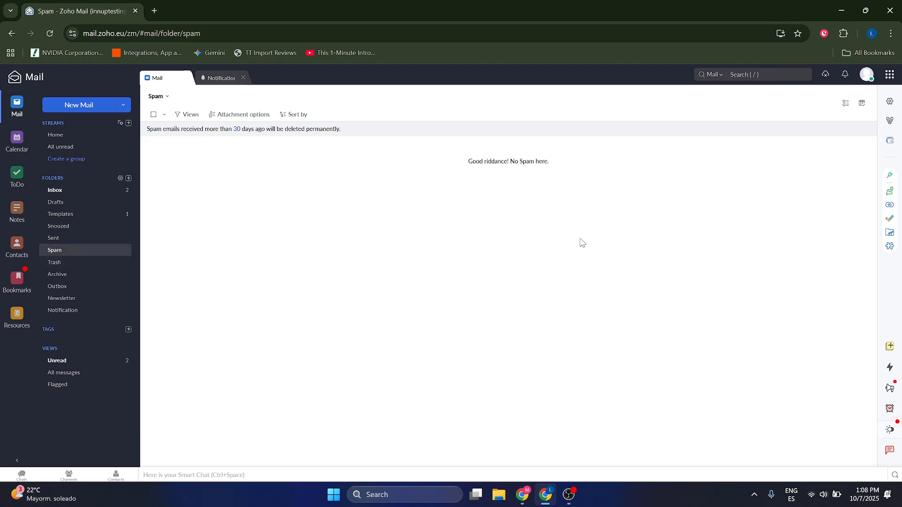
mouse_move(893, 100)
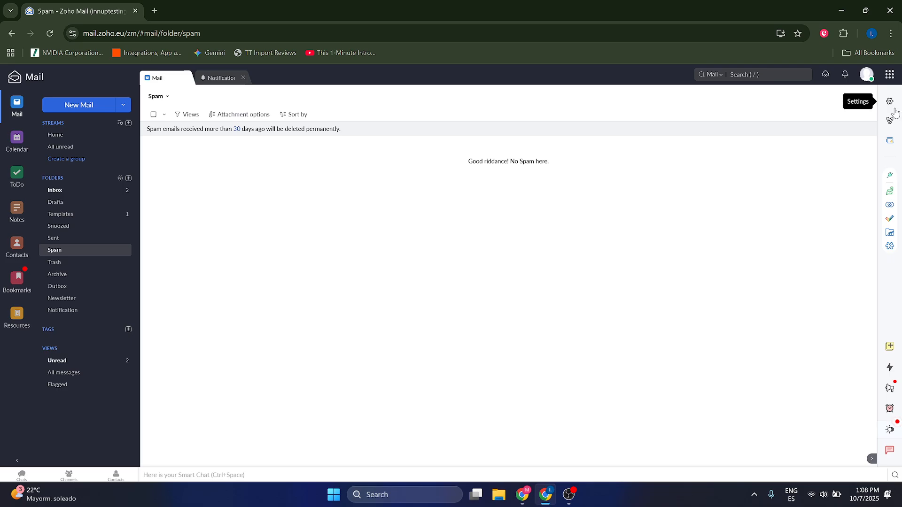
Open Settings > Filters to list the Notification and Newsletter incoming filters.
click(893, 101)
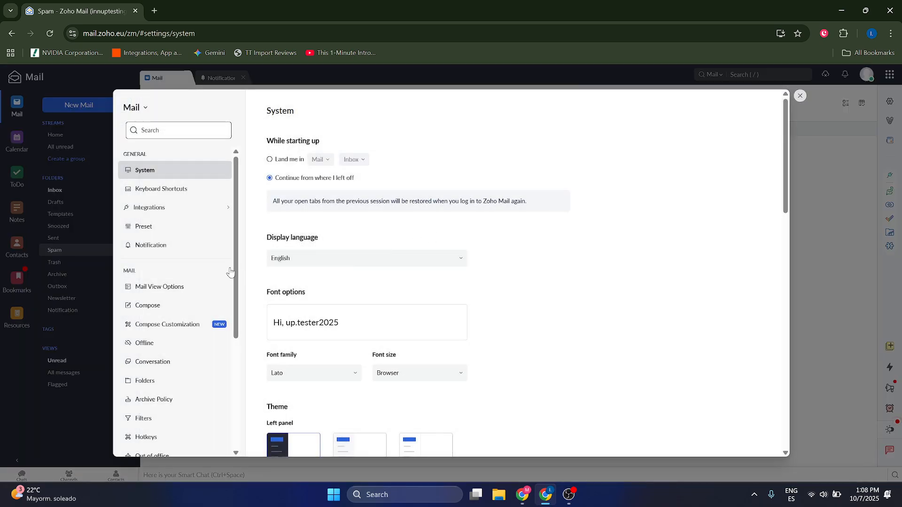
scroll(down, 3)
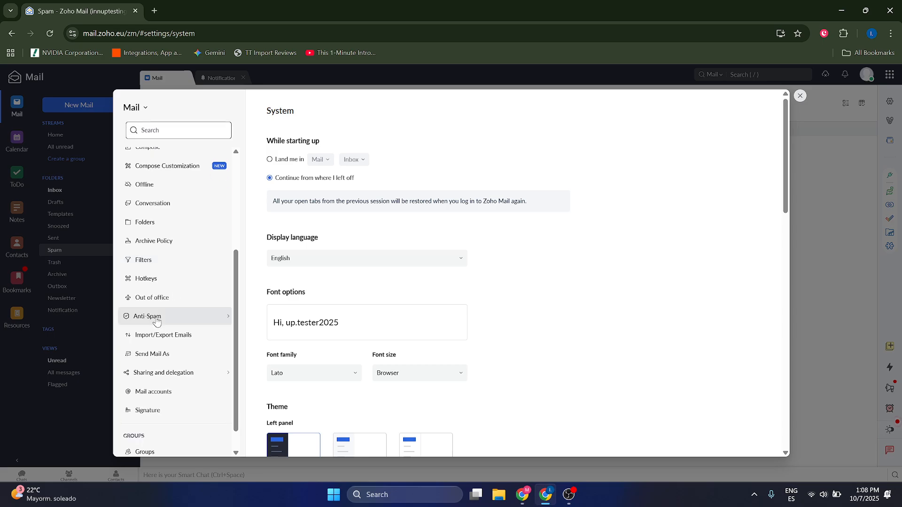
click(143, 259)
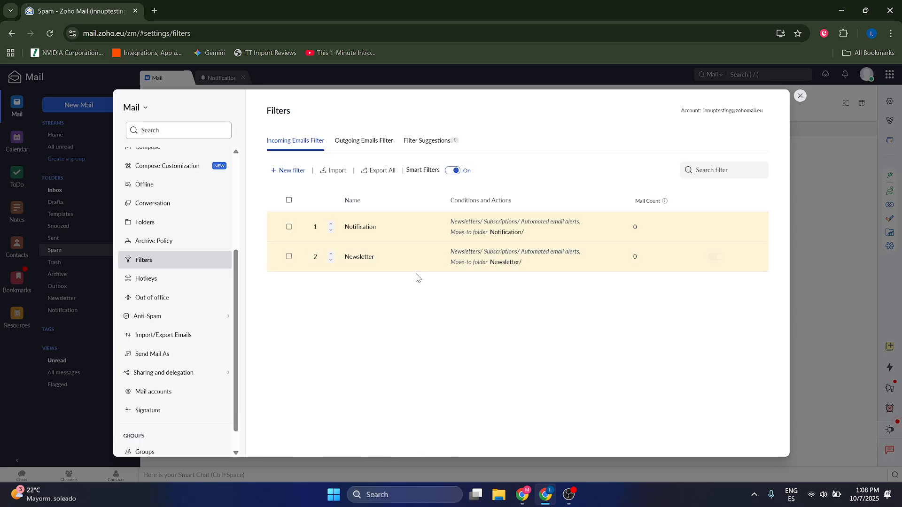
mouse_move(609, 236)
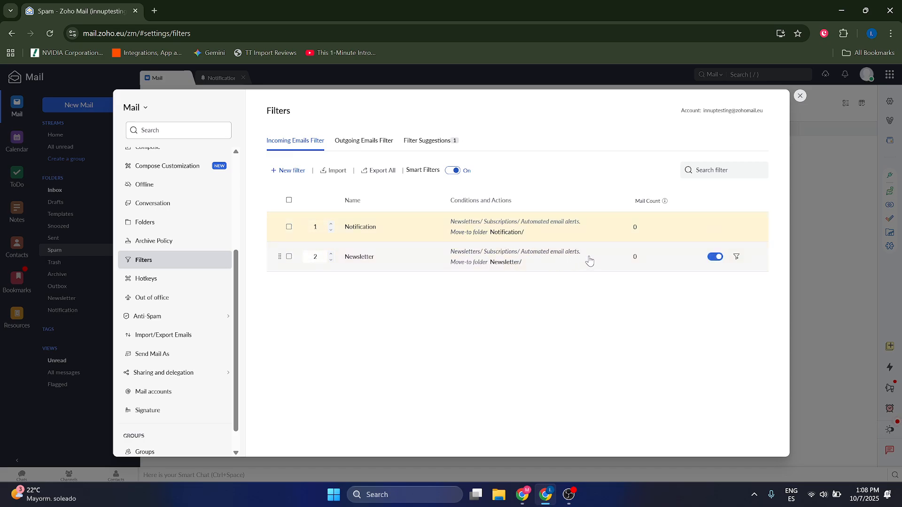
mouse_move(574, 198)
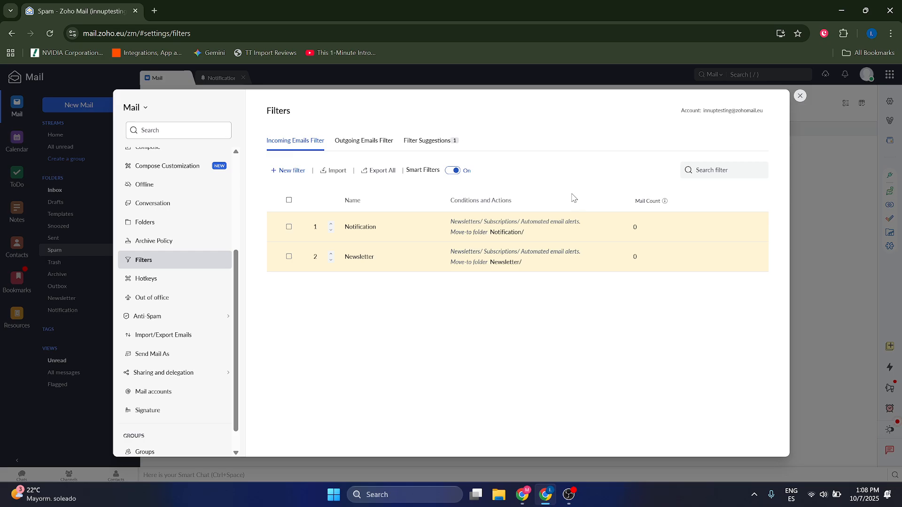
mouse_move(423, 256)
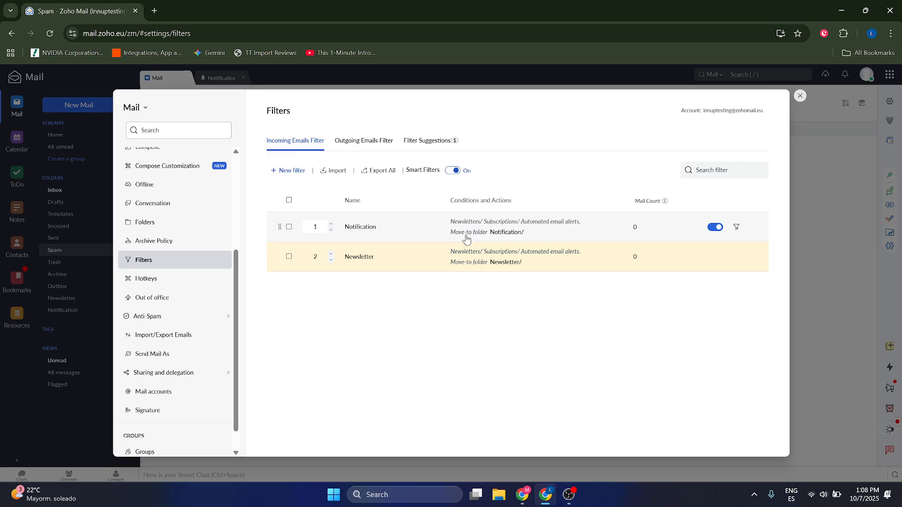
mouse_move(289, 233)
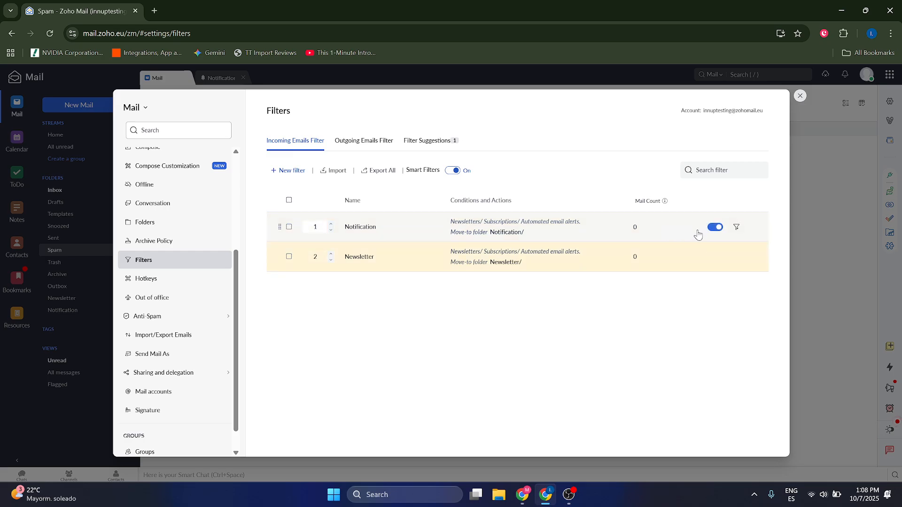
click(714, 257)
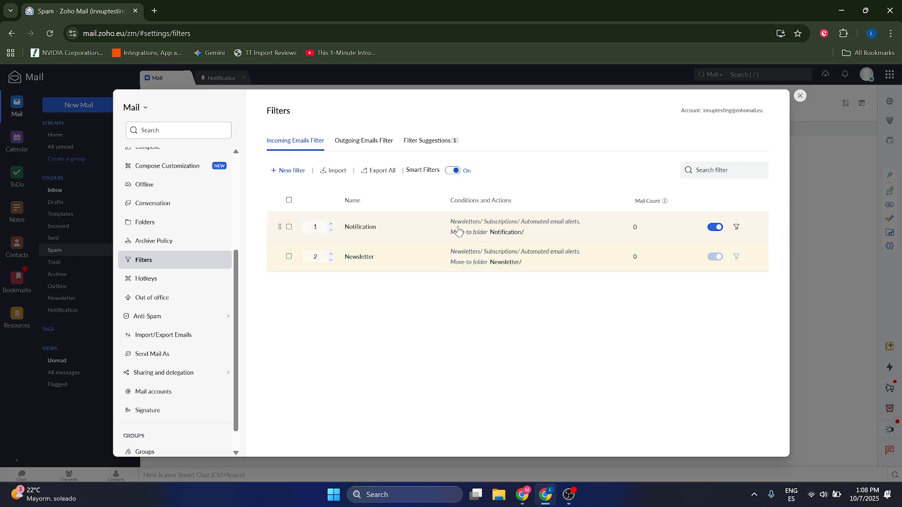
Start a New Filter and save it unnamed, triggering 'Provide a name for this filter'.
click(290, 170)
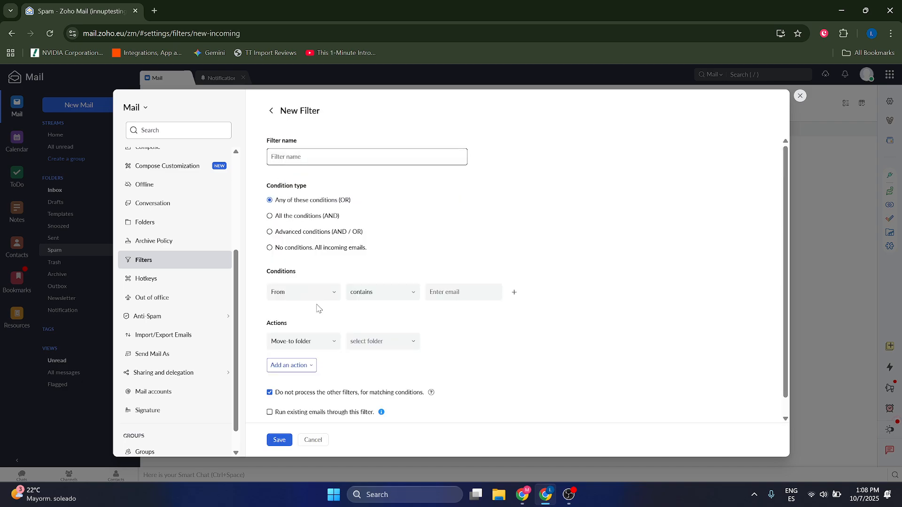
mouse_move(402, 305)
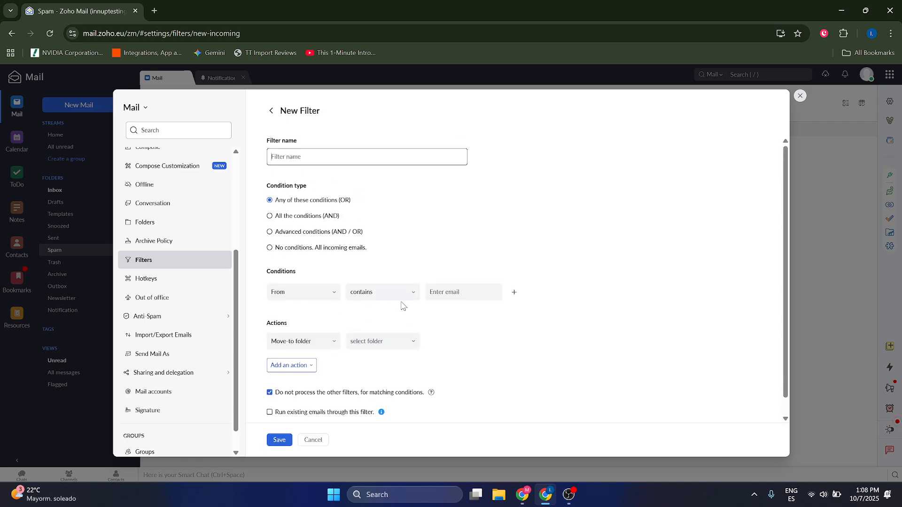
mouse_move(344, 295)
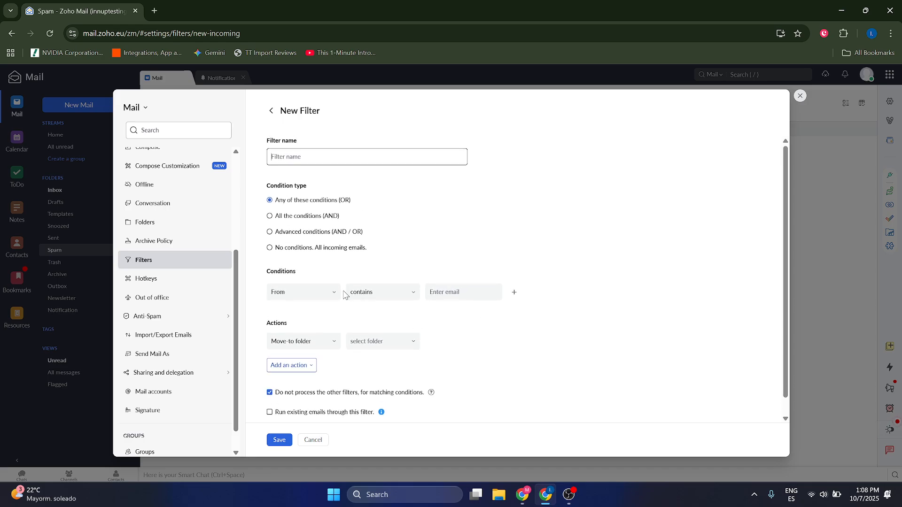
click(380, 341)
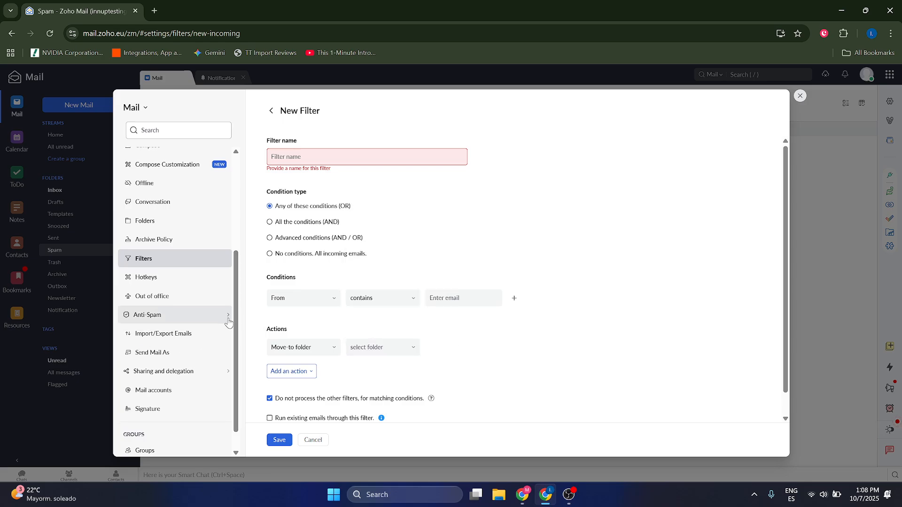
Open Anti-Spam > Email Address and switch to the empty Trusted/Rejected lists.
click(147, 315)
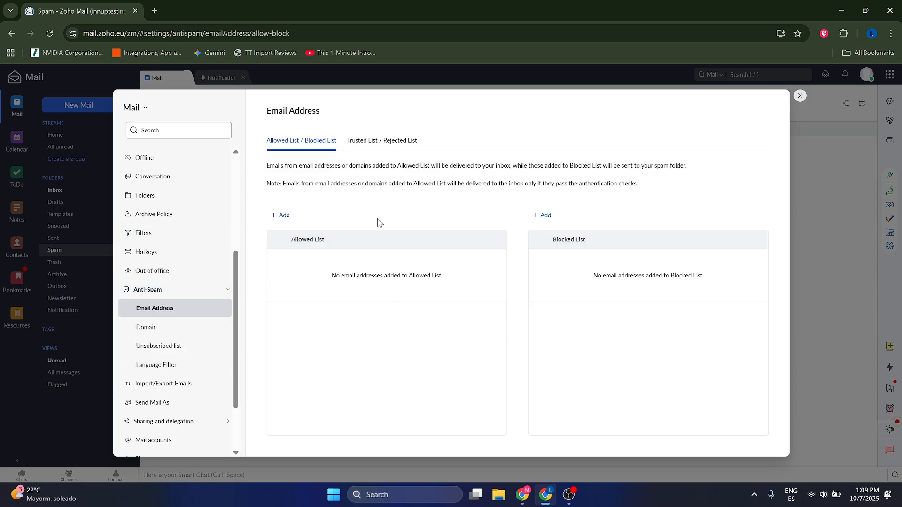
mouse_move(379, 143)
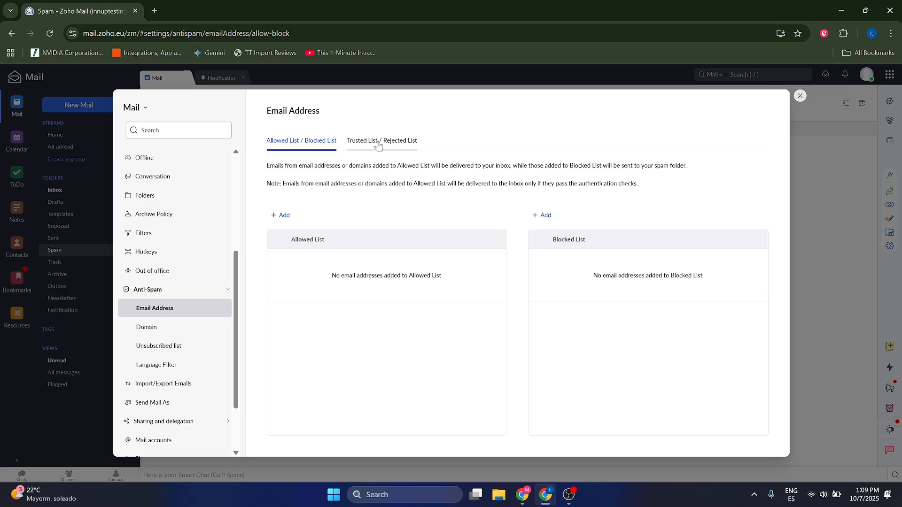
click(382, 140)
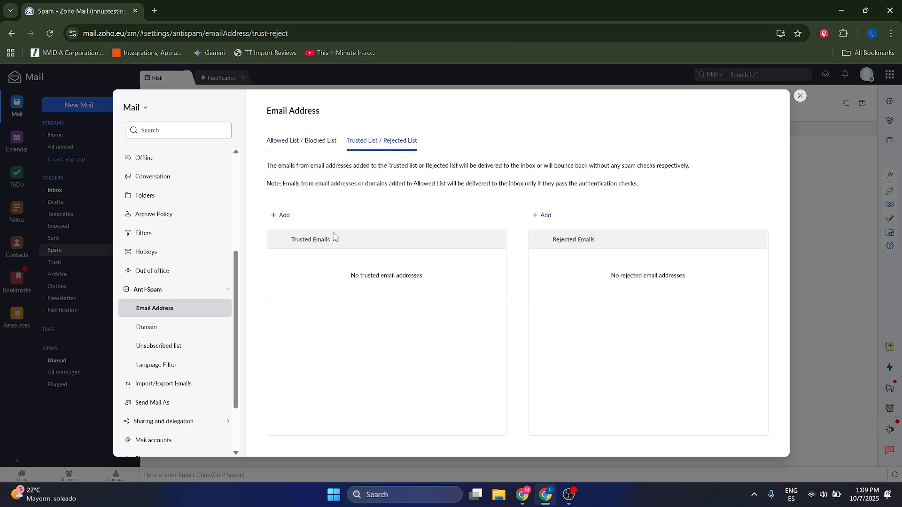
Start then cancel adding a trusted address, and return to the Allowed/Blocked lists.
click(280, 215)
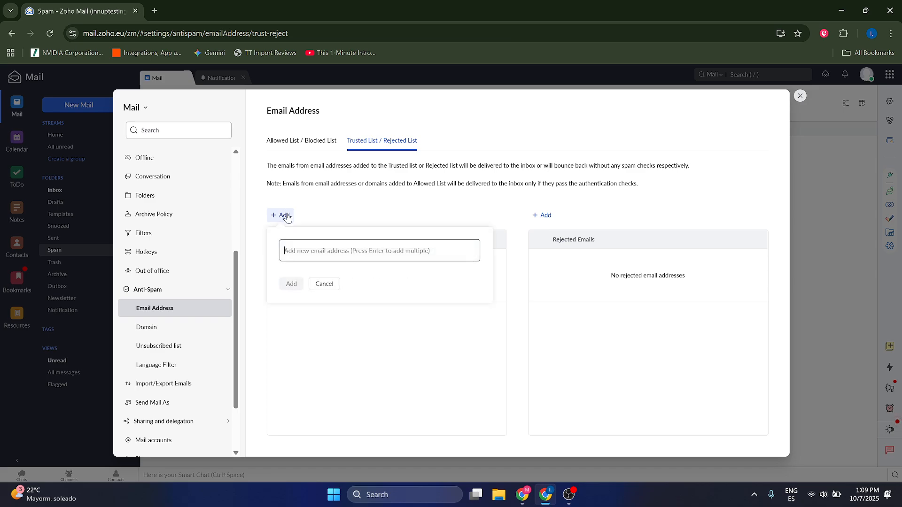
click(323, 283)
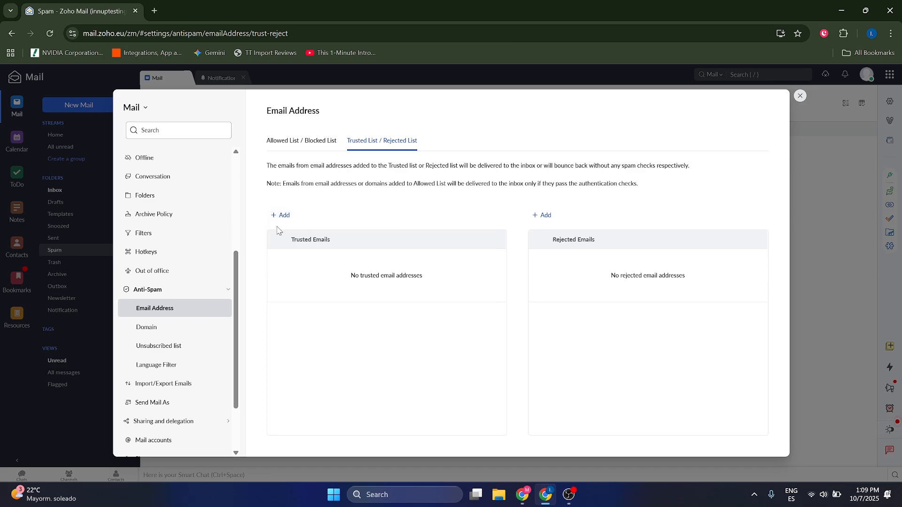
mouse_move(55, 210)
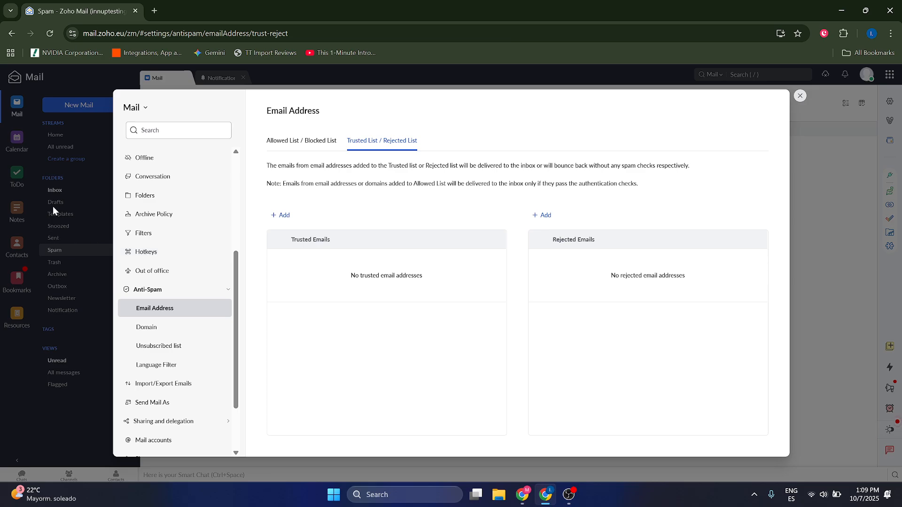
click(300, 140)
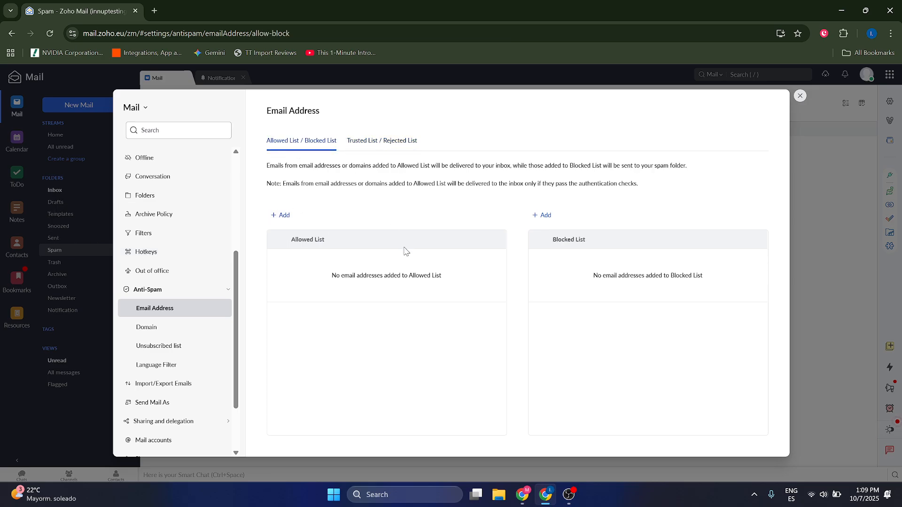
mouse_move(559, 227)
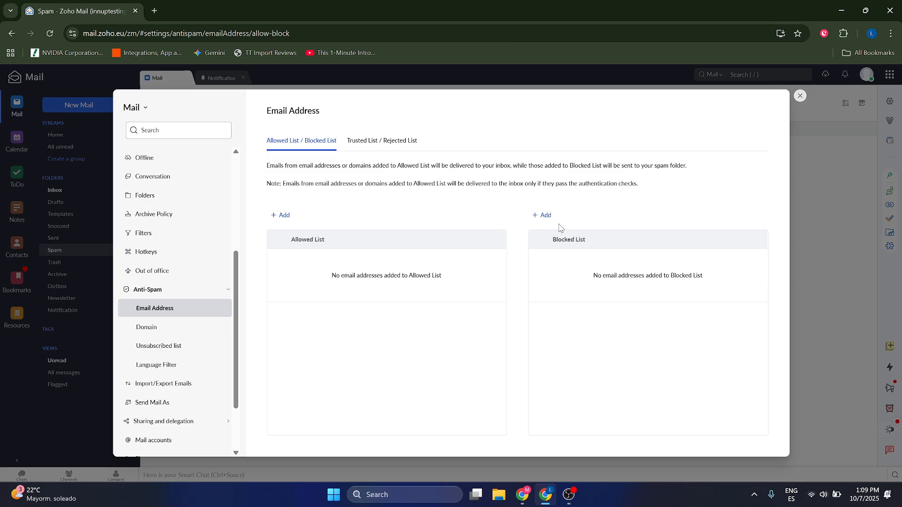
mouse_move(382, 140)
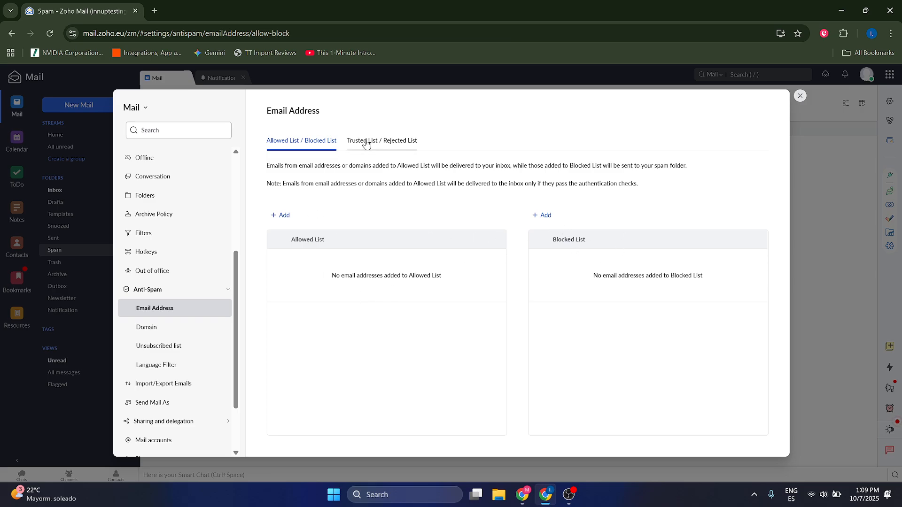
Review the empty Unsubscribed list and Domain allowed/blocked lists, ending on Unsubscribed.
click(159, 346)
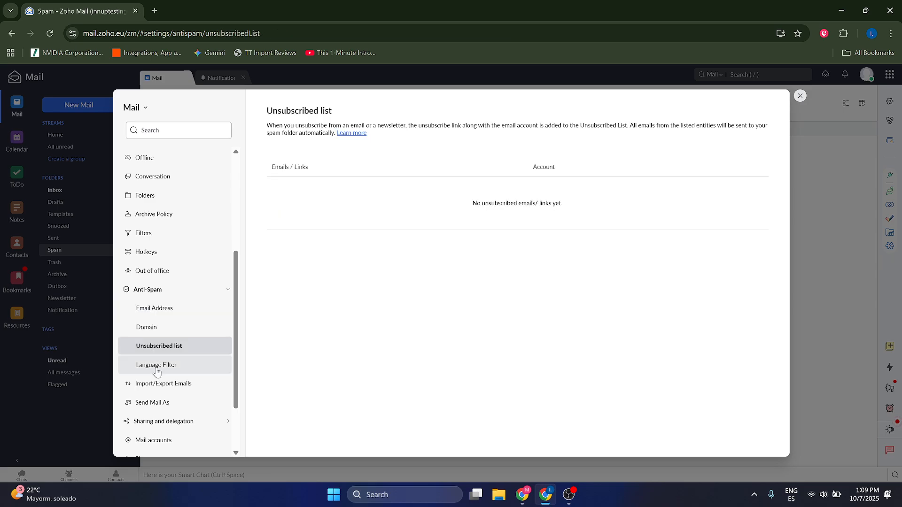
click(146, 327)
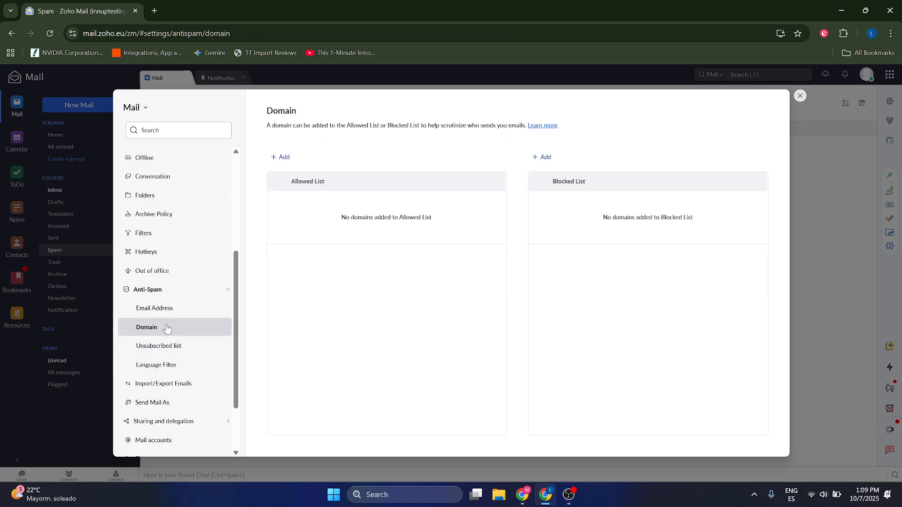
mouse_move(336, 229)
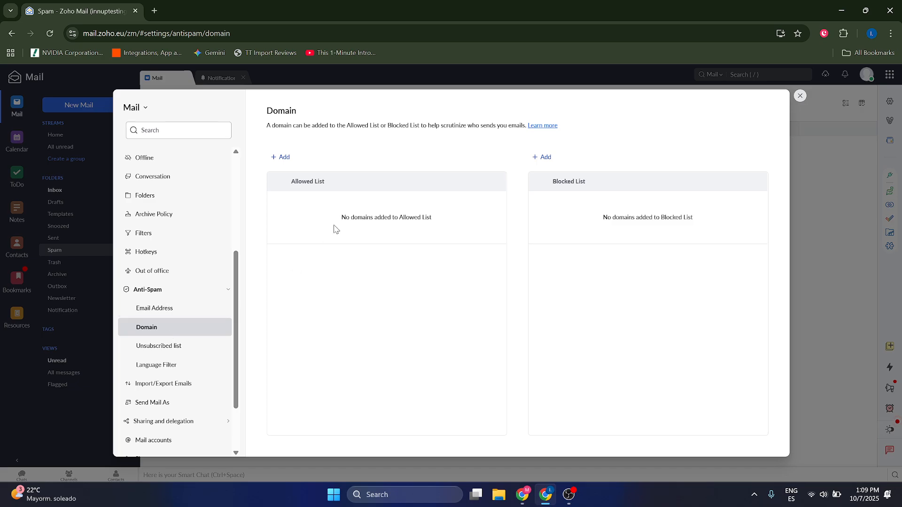
click(159, 346)
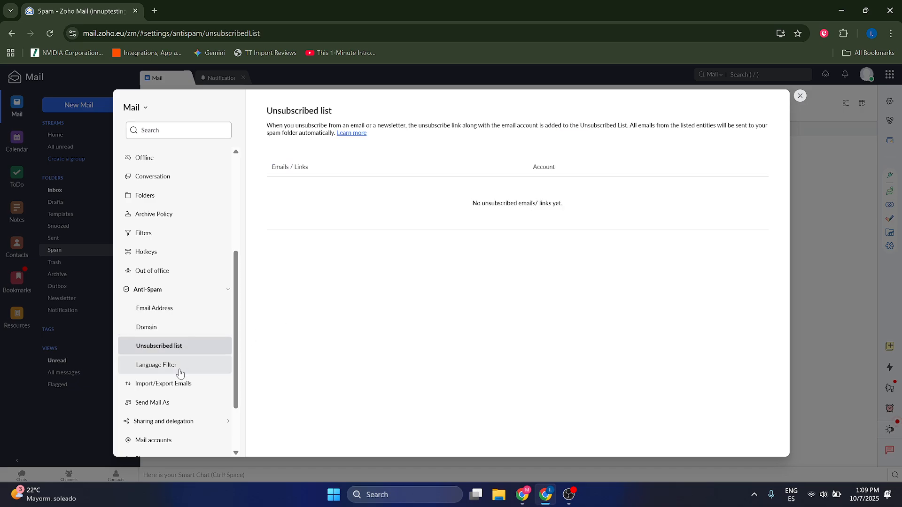
Set the Language Filter to 'Block specific languages' and return to the Filters list.
click(156, 365)
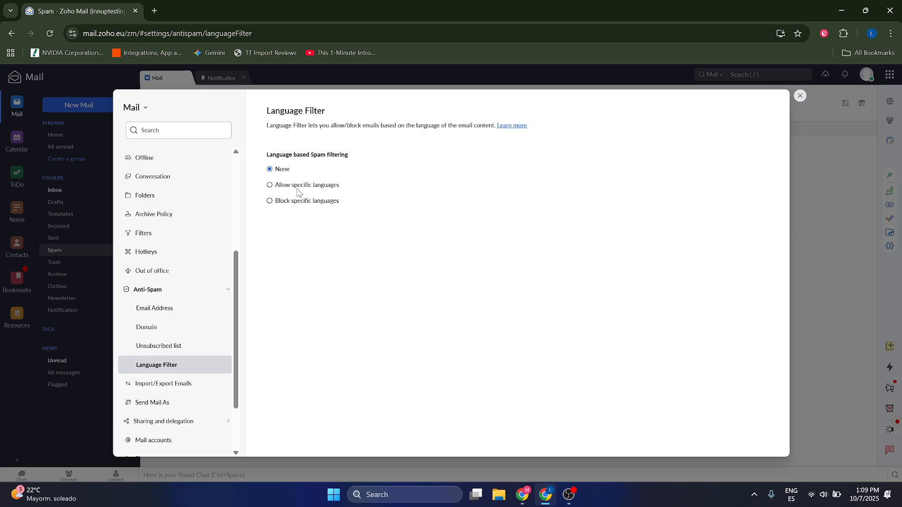
click(269, 200)
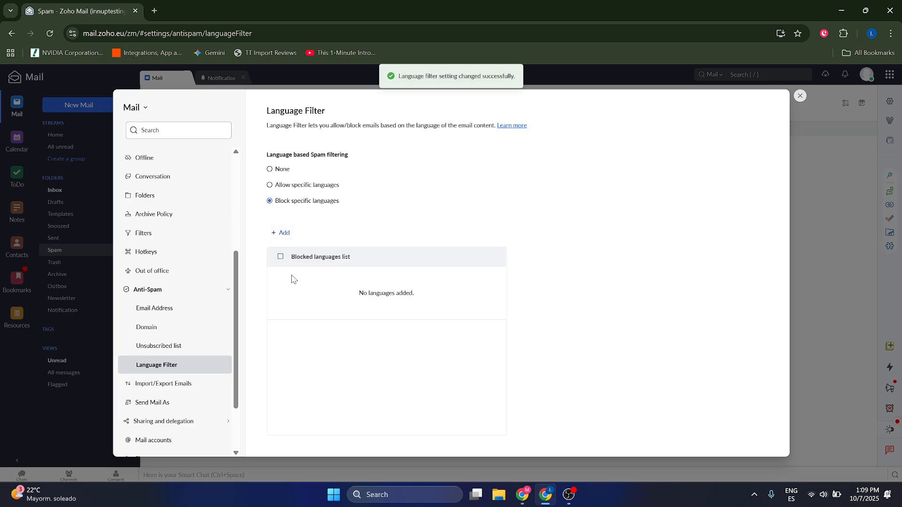
mouse_move(159, 316)
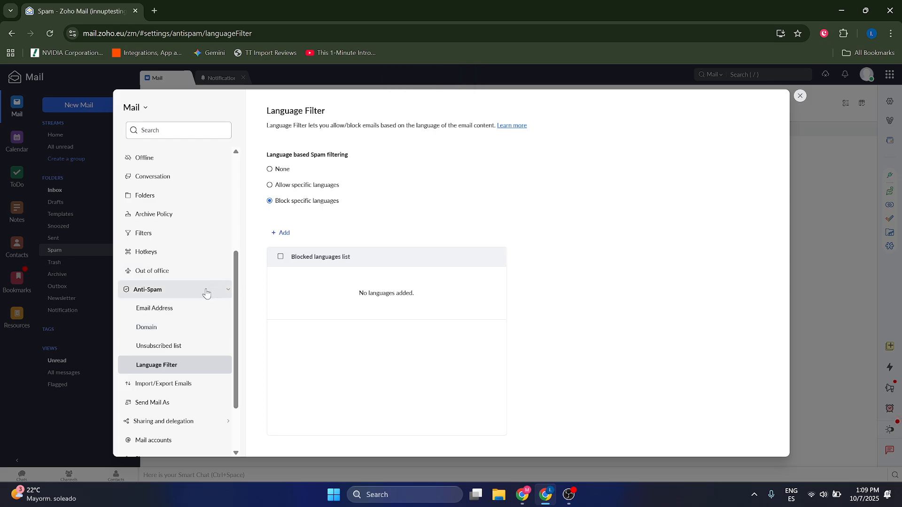
mouse_move(162, 302)
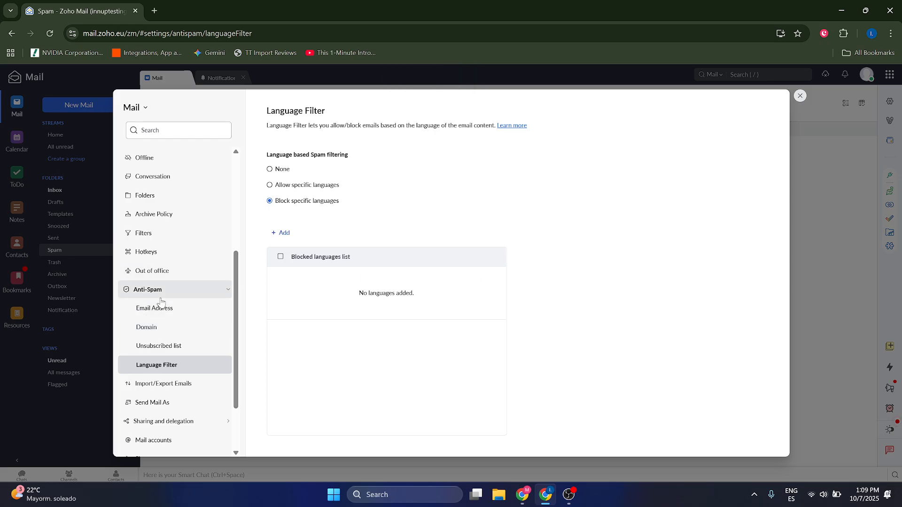
click(142, 233)
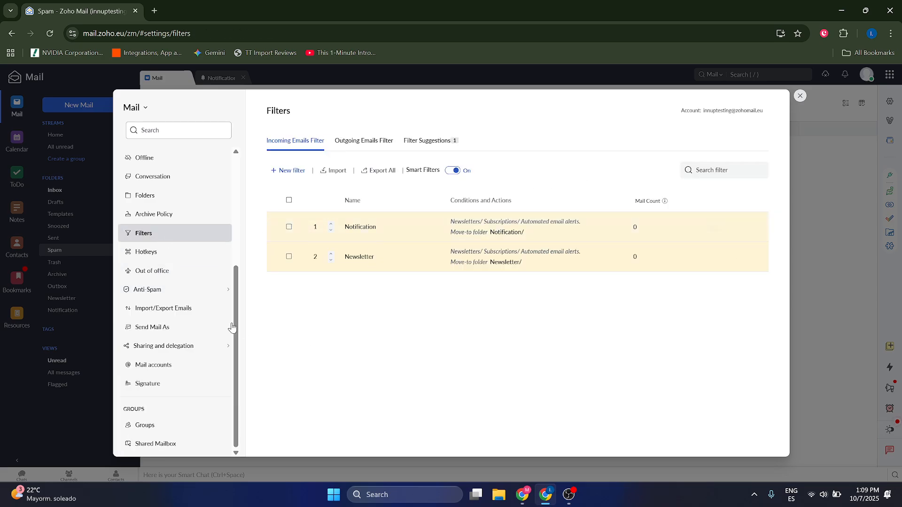